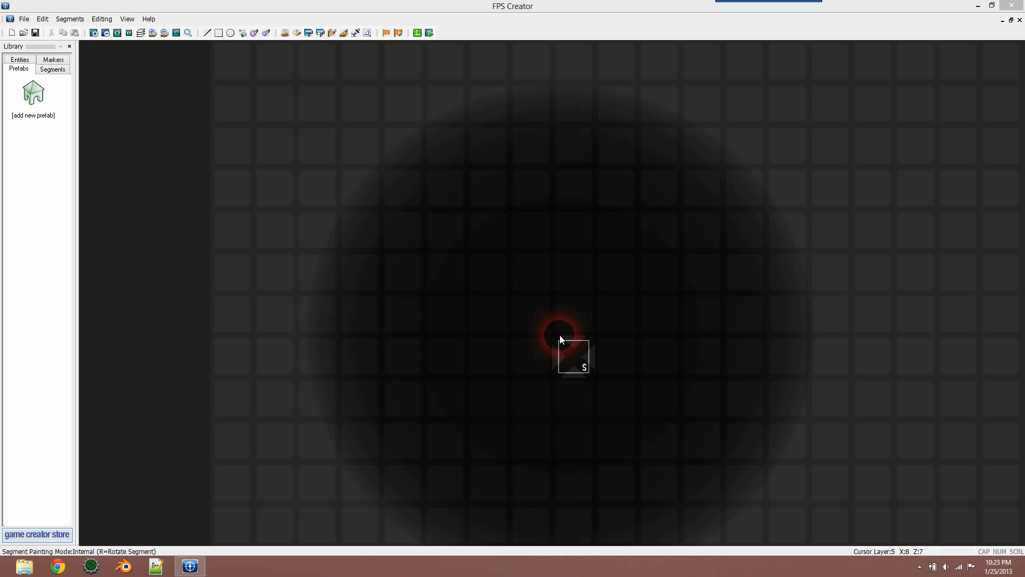
mouse_move(458, 246)
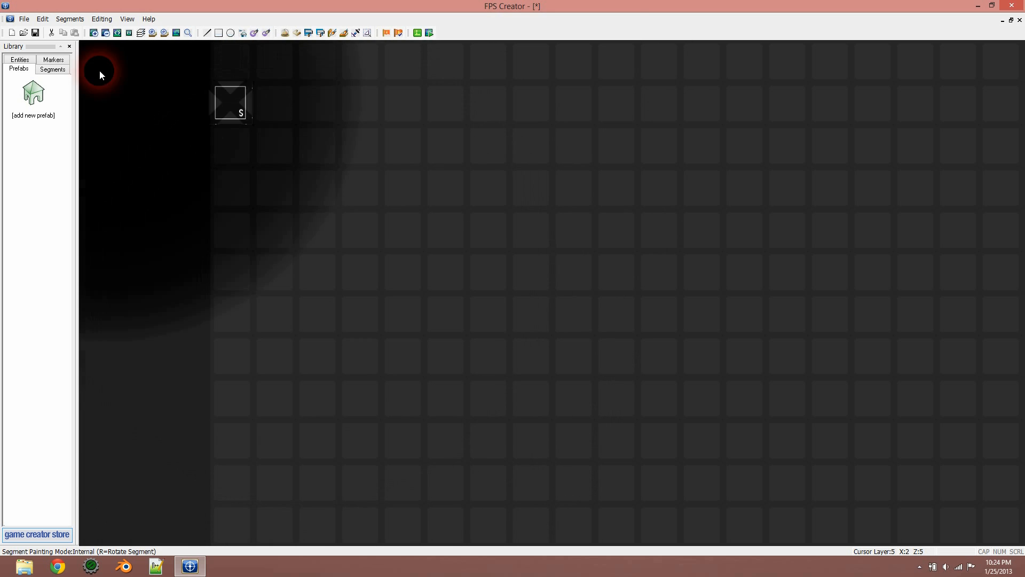
mouse_move(85, 201)
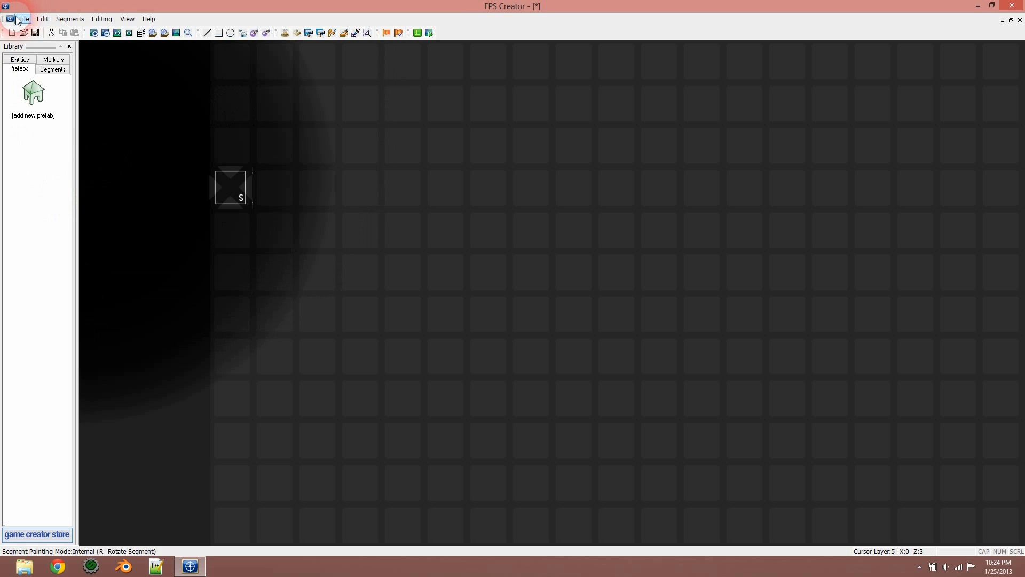
- Start a new arena map, discarding the old one without saving
click(23, 18)
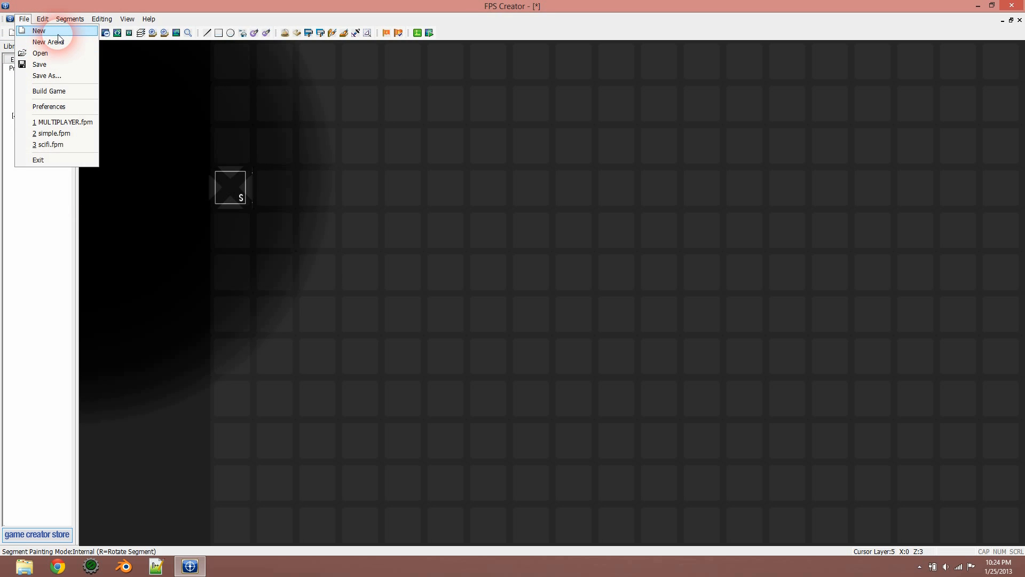
mouse_move(62, 41)
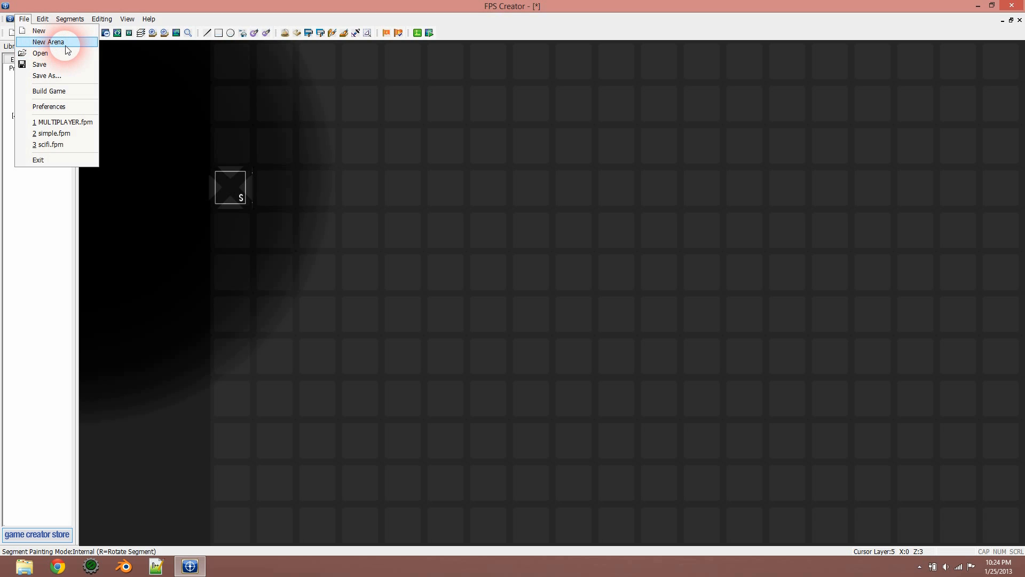
click(47, 42)
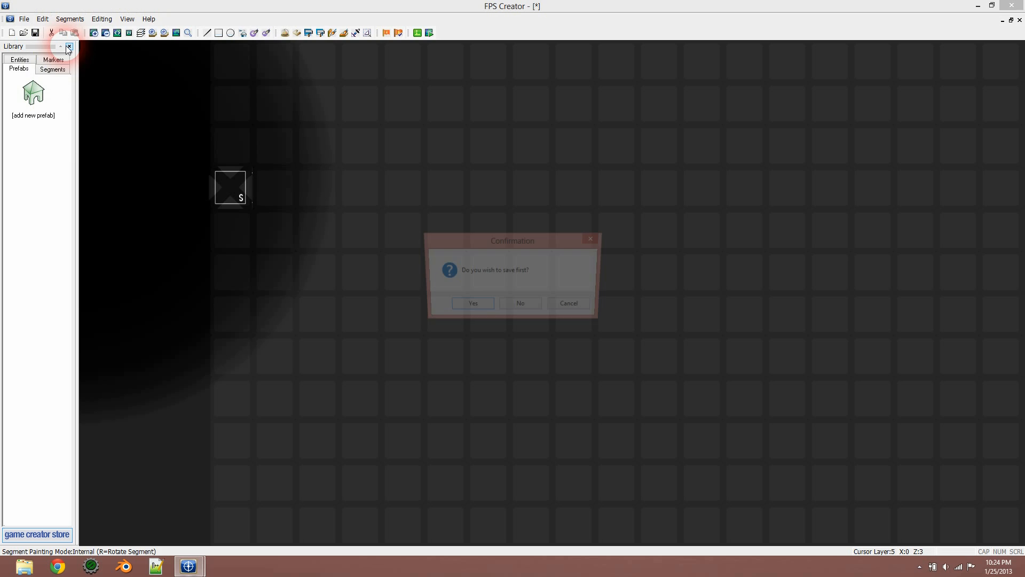
click(519, 303)
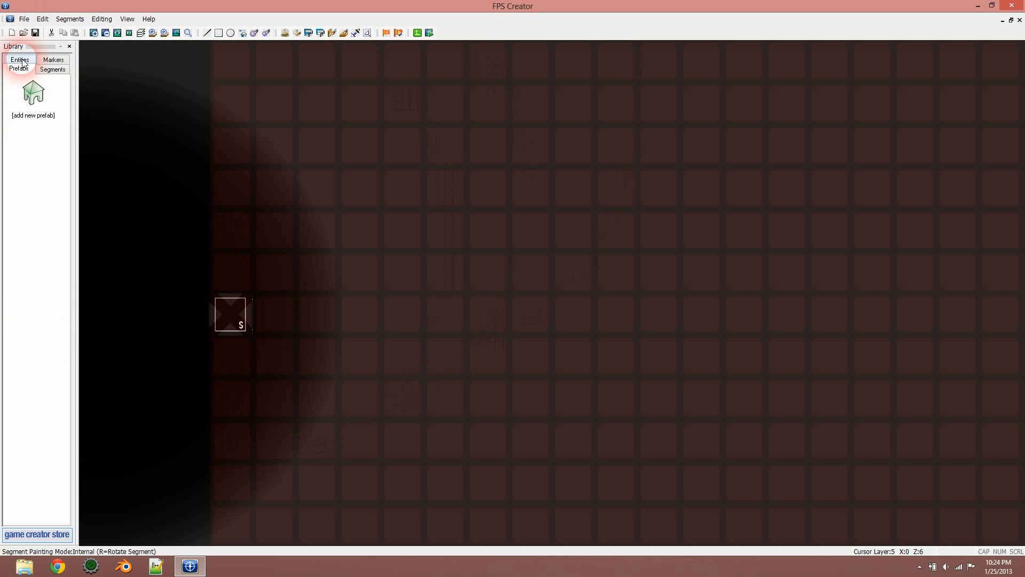
click(20, 68)
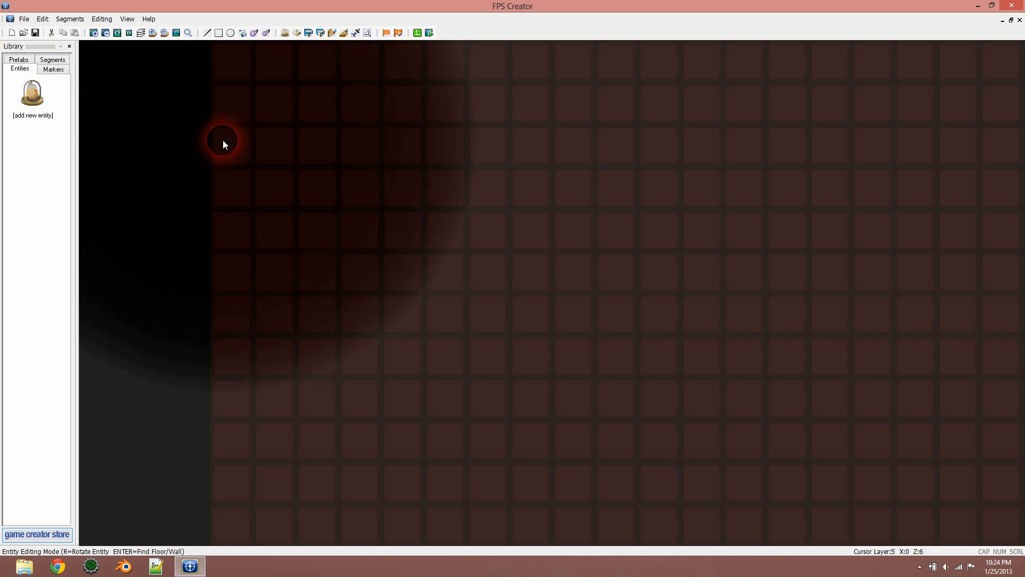
- Set the editor preferences to Multiplayer mode and show the markers library
click(23, 18)
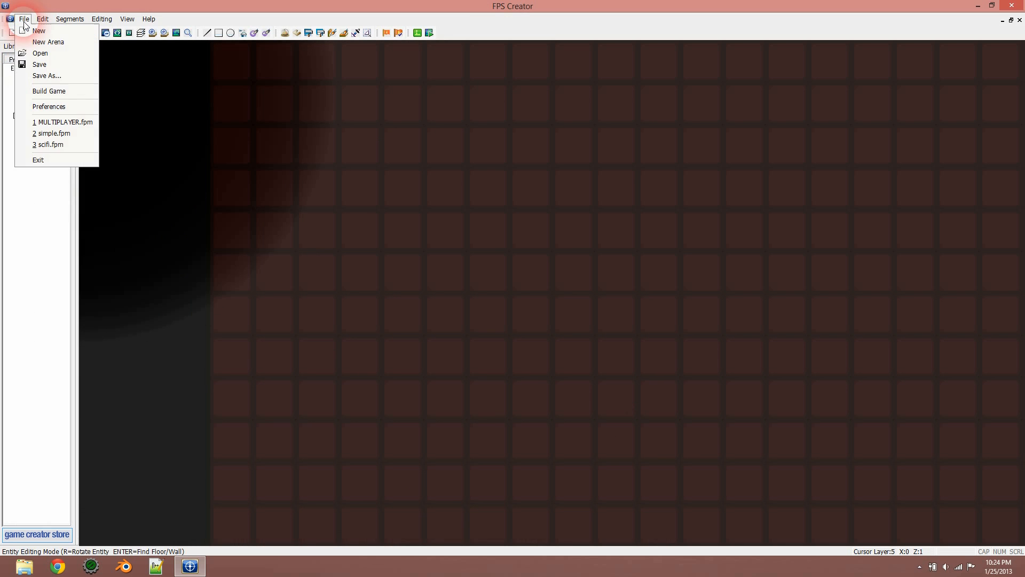
mouse_move(49, 106)
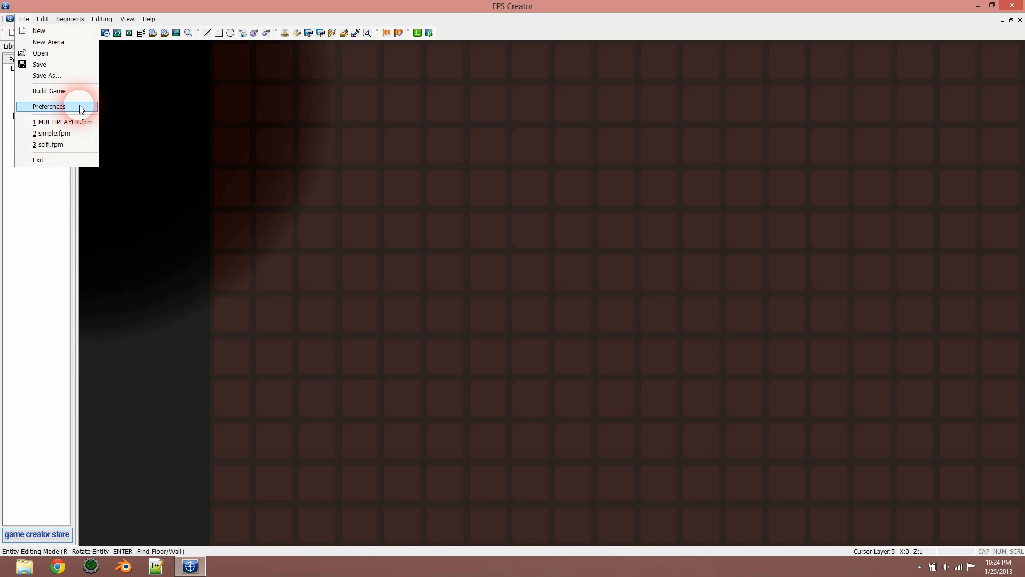
click(48, 106)
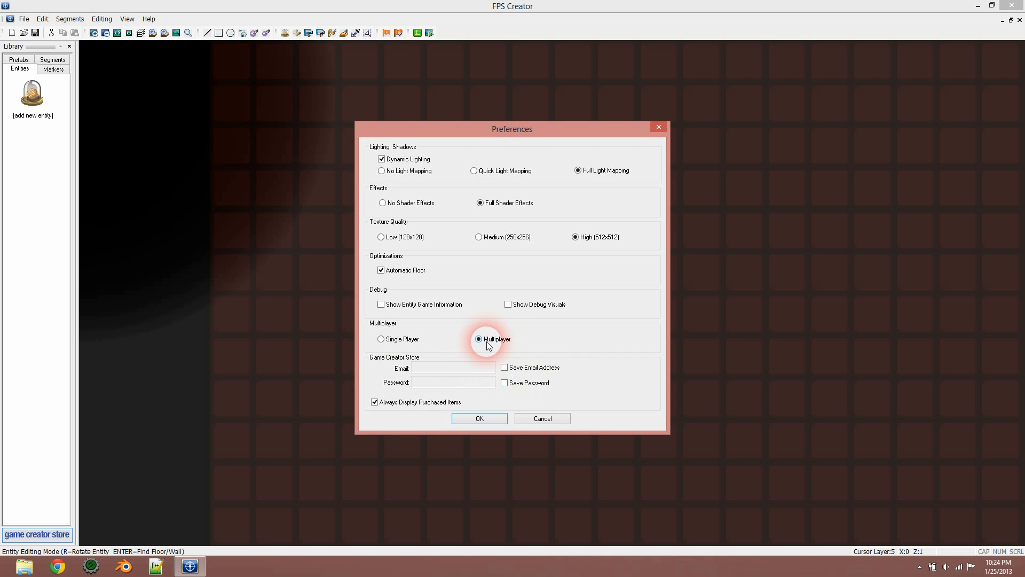
click(479, 418)
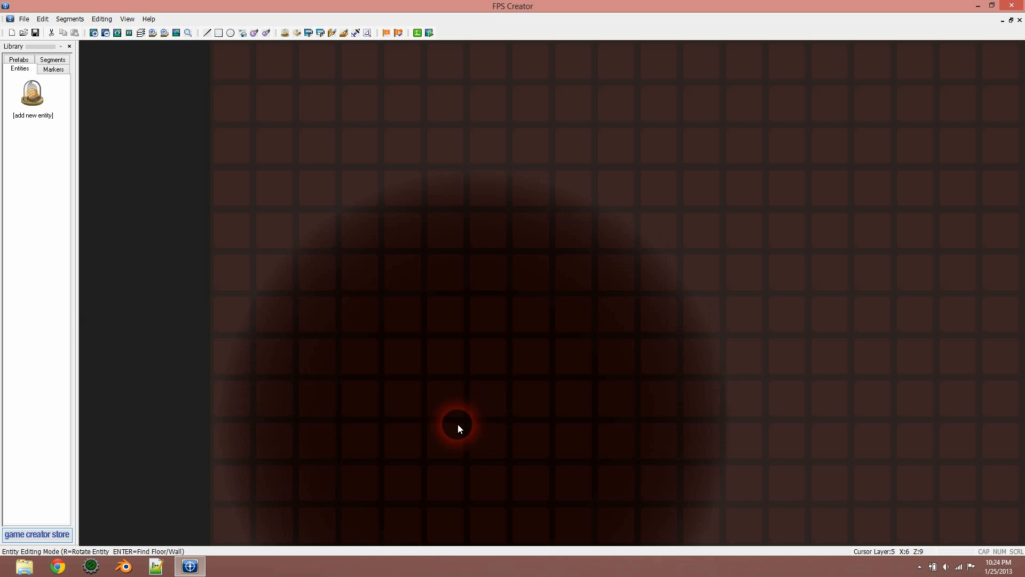
click(54, 70)
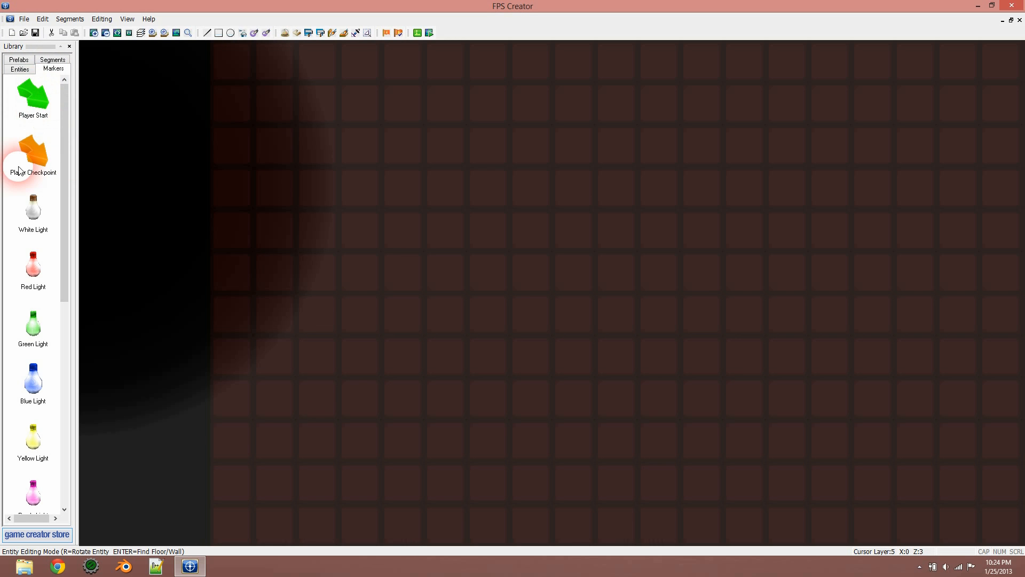
- Add the 'study large' room prefab to the library over the grid
click(335, 305)
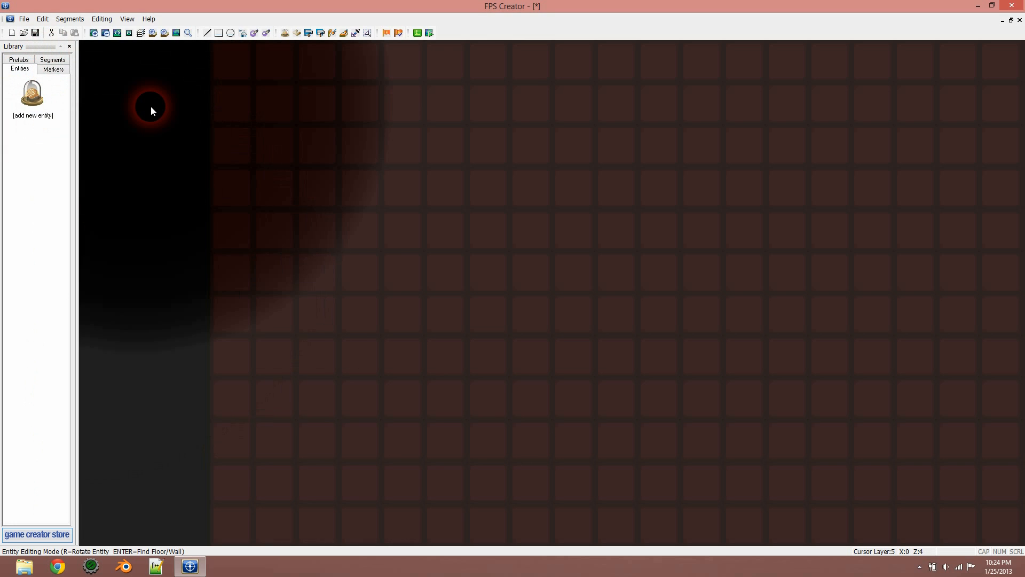
click(18, 60)
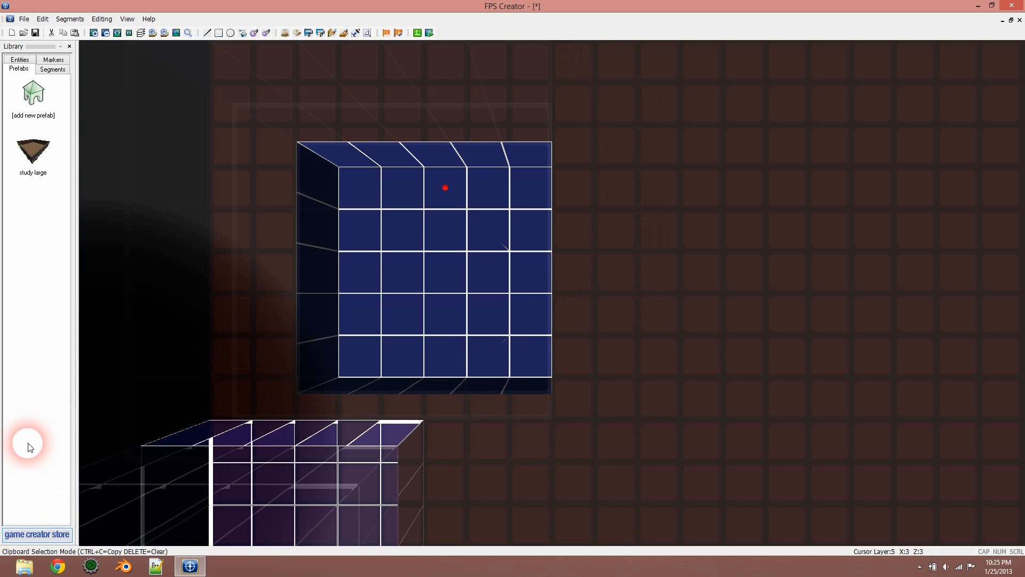
- Add the 'study small' room prefab from the prefab library
click(32, 92)
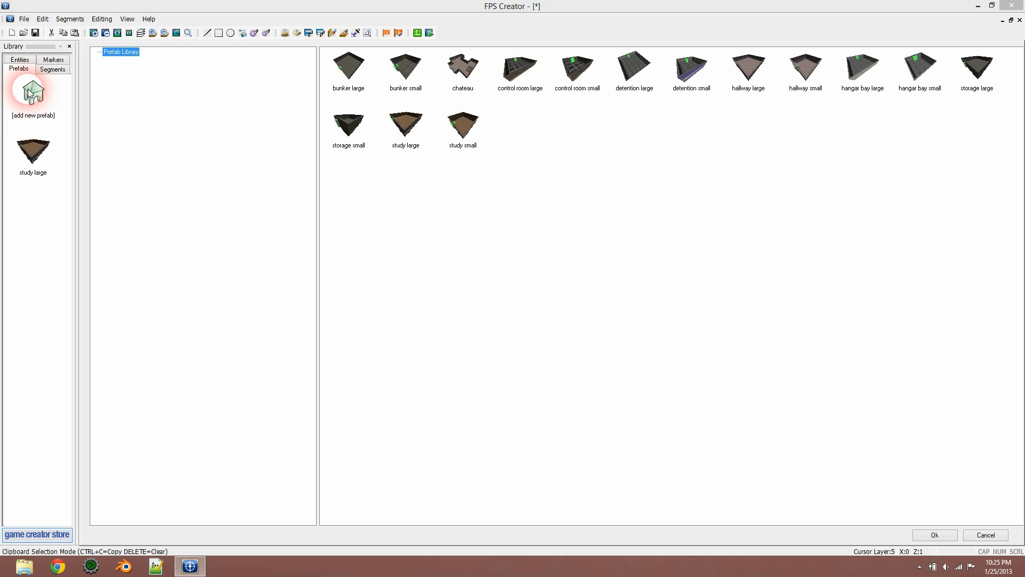
click(462, 124)
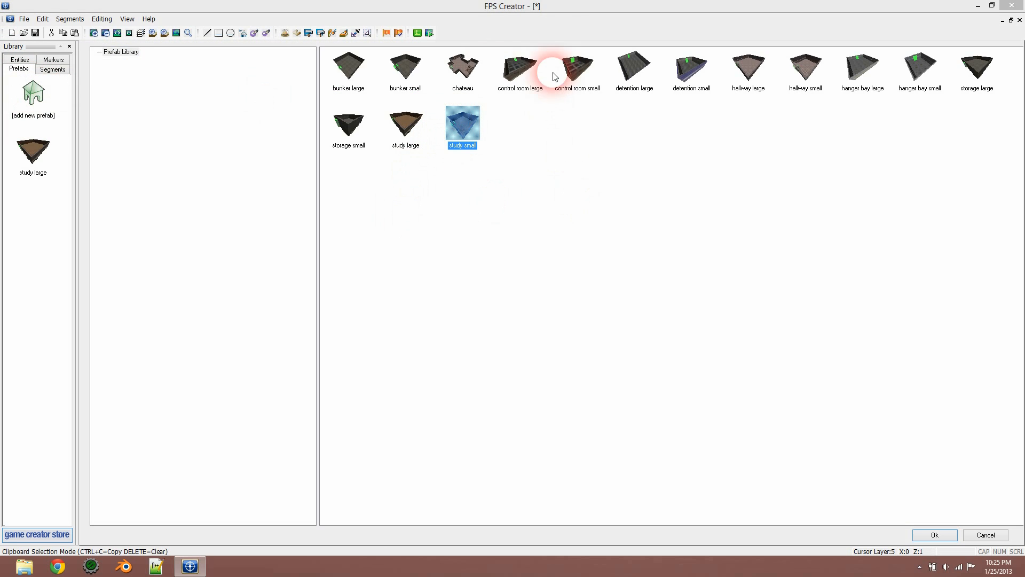
click(519, 64)
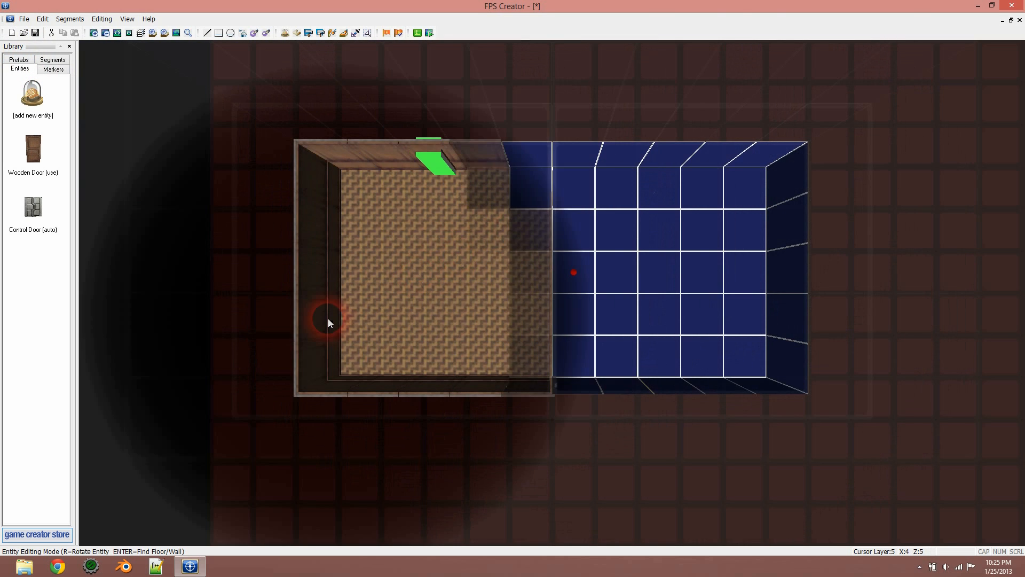
- Add the scifi character Colonel X (Shot Gun) to the entity library
click(32, 94)
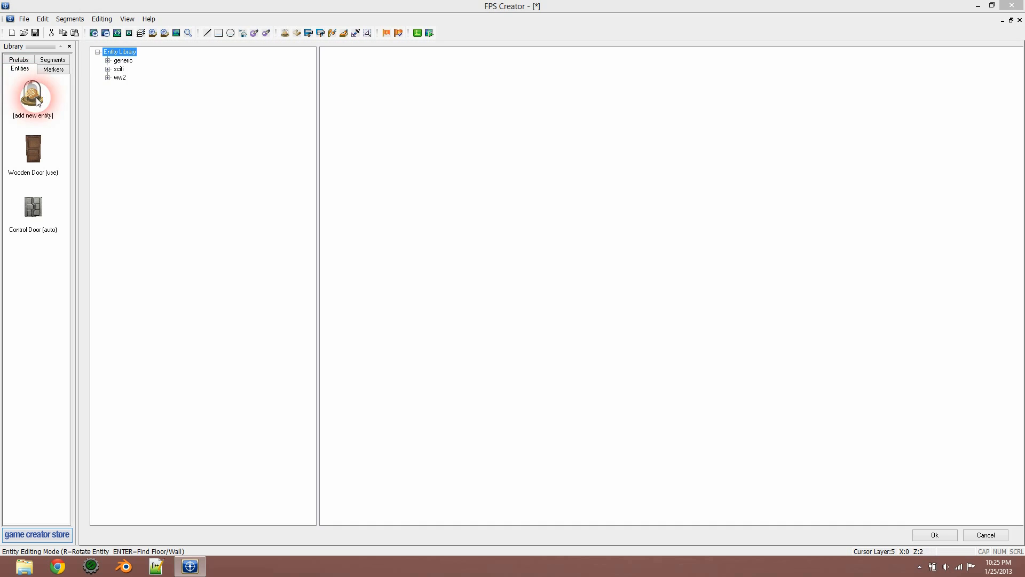
click(119, 69)
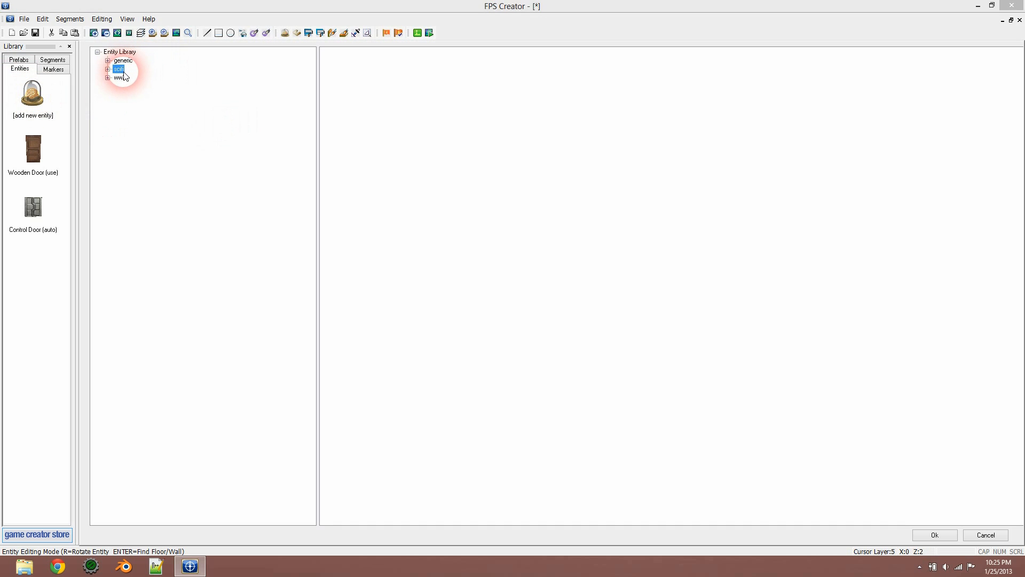
click(109, 68)
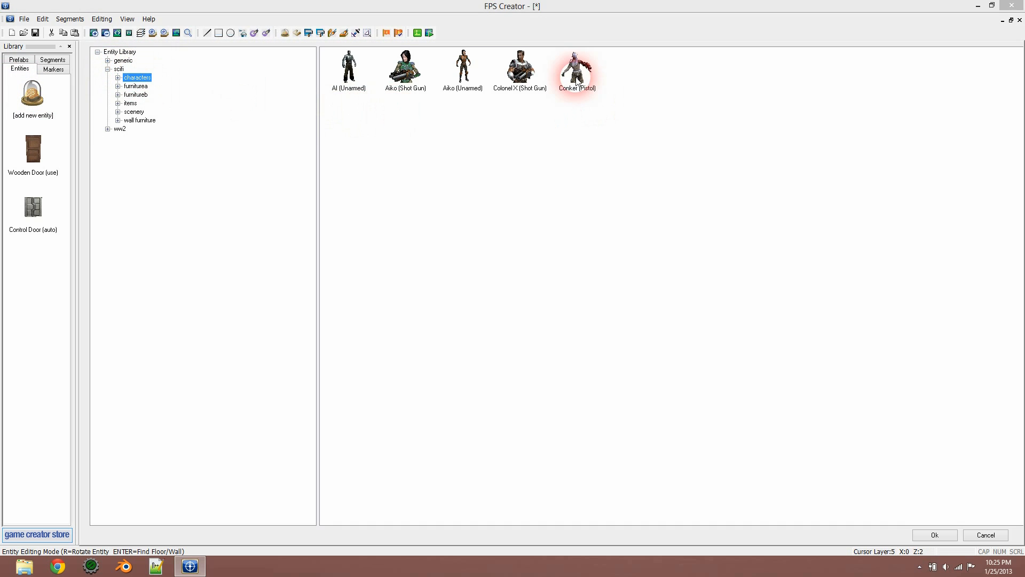
click(577, 68)
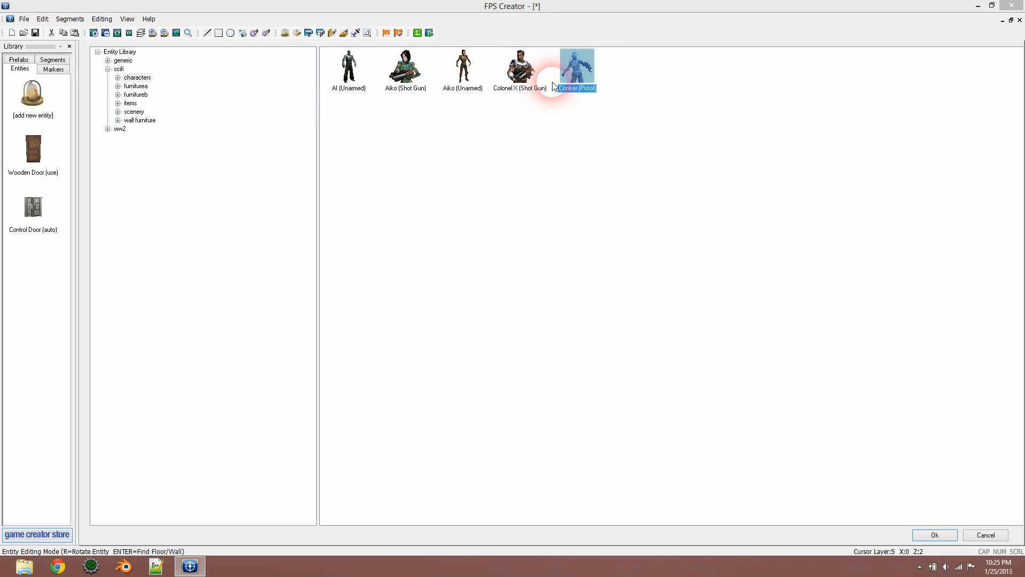
click(519, 67)
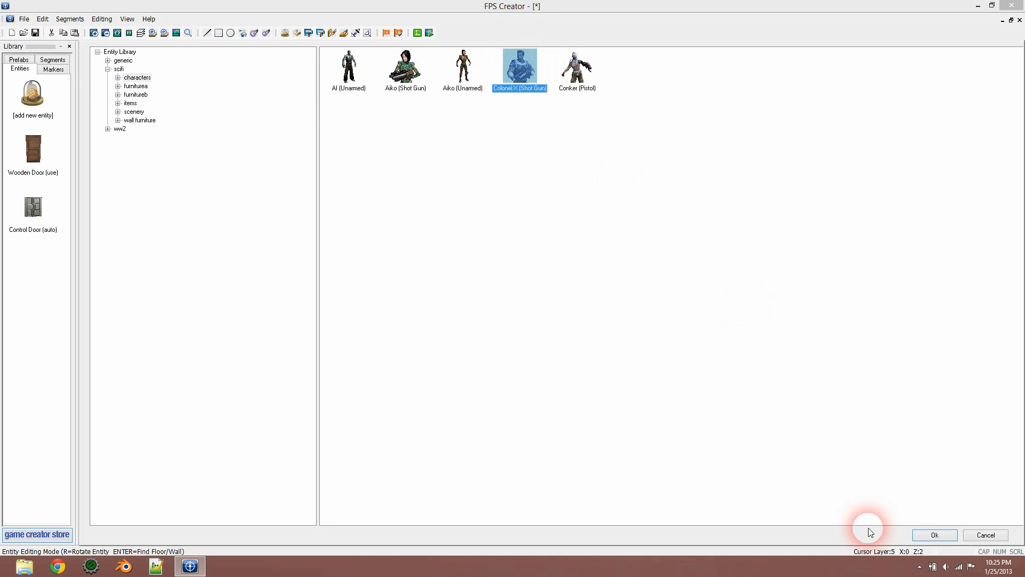
click(935, 535)
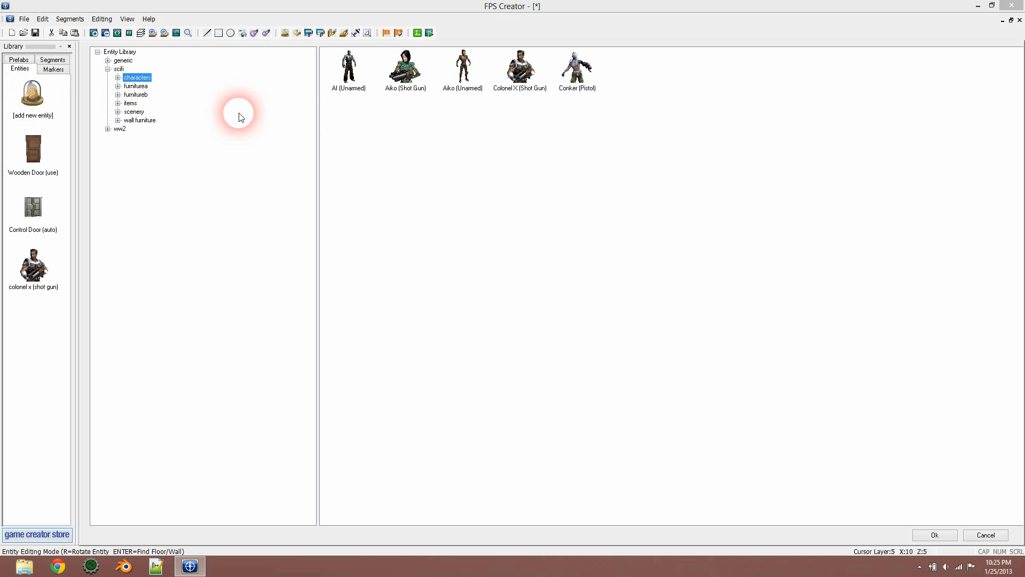
- Show the scifi furniturea entities such as beds, crates and terminals
click(136, 86)
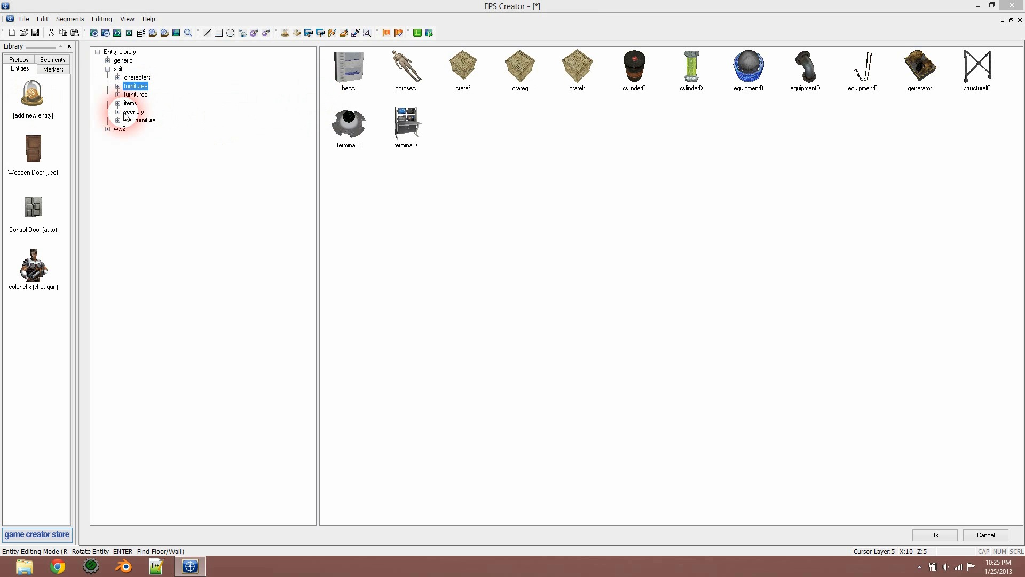
click(130, 102)
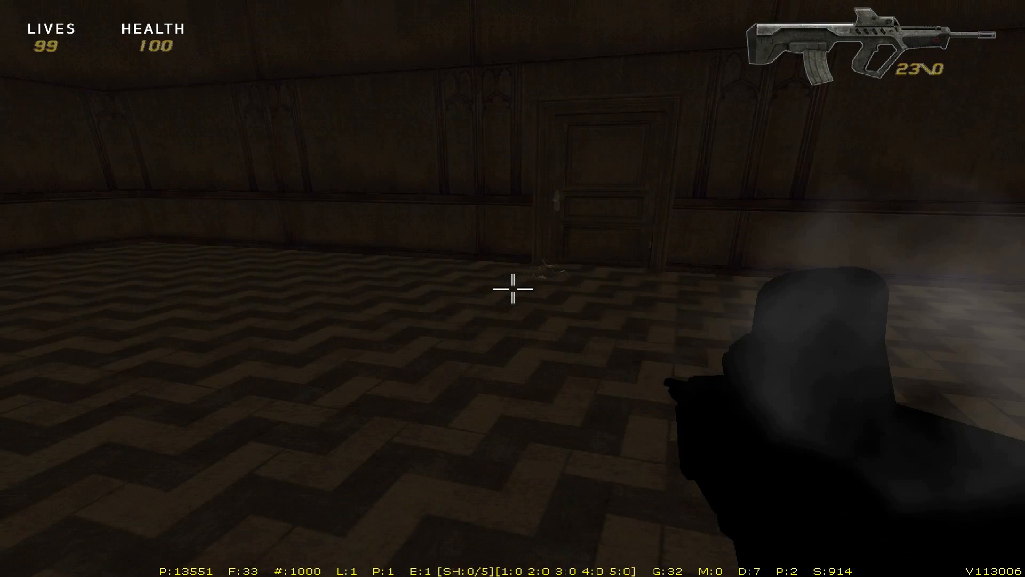
- Walk forward through the rooms and doorways, firing the weapon along the way
click(513, 290)
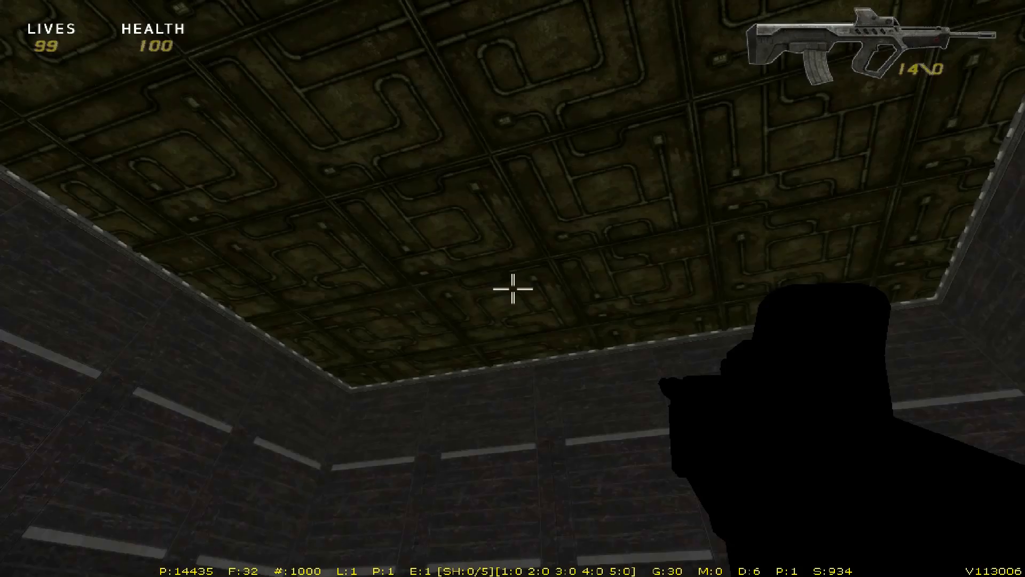
mouse_move(513, 288)
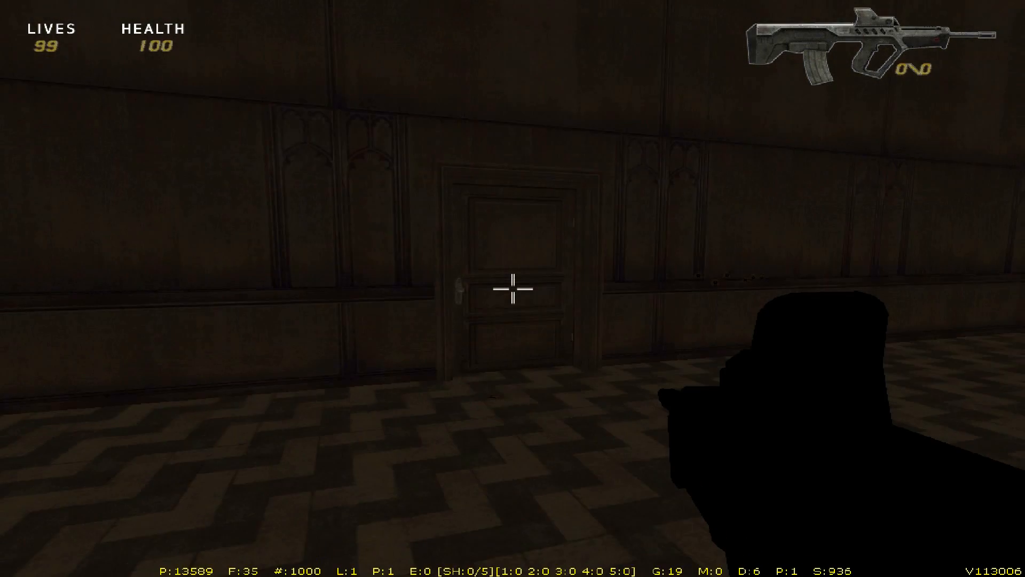
key(w)
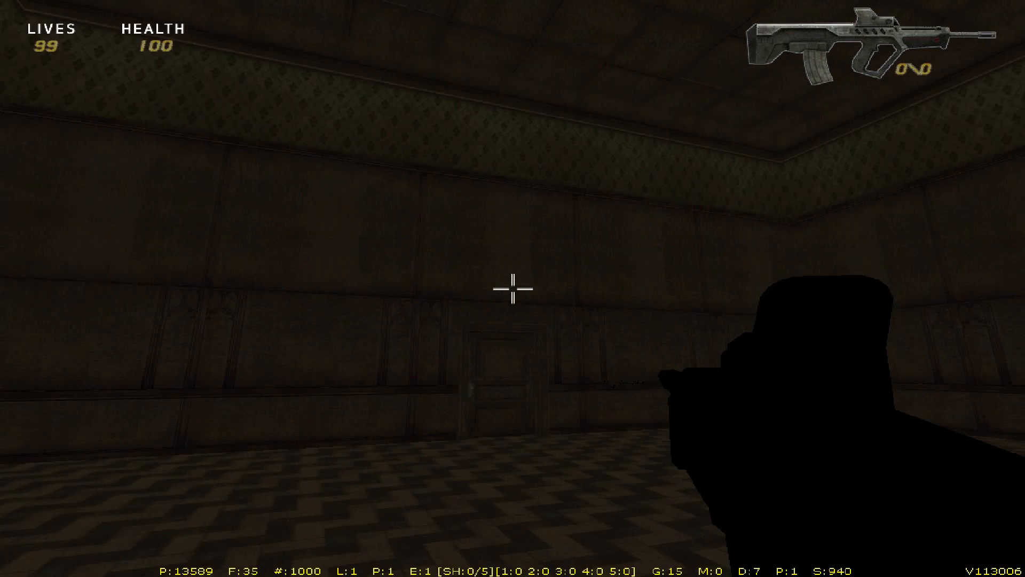
mouse_move(513, 289)
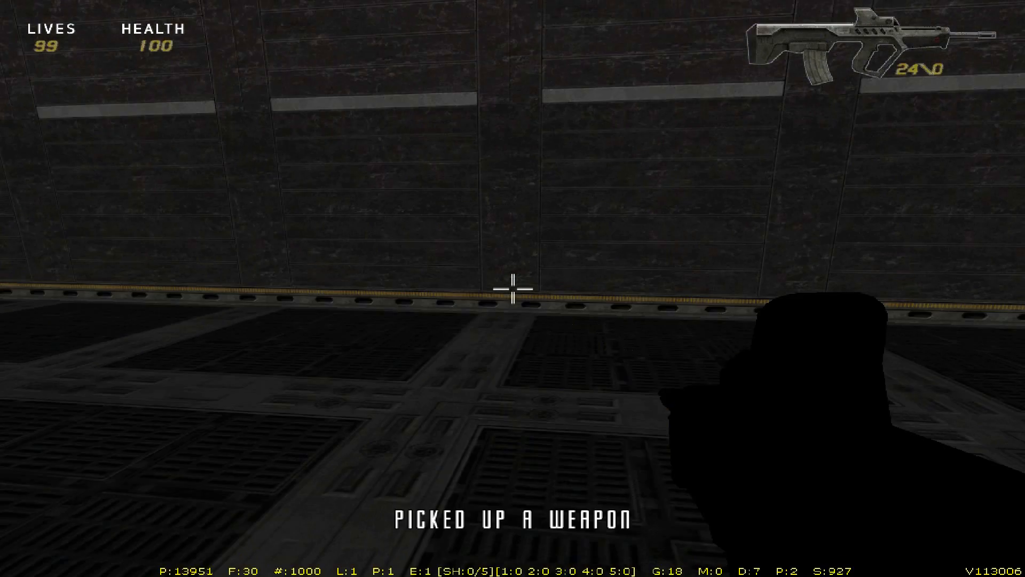
click(513, 289)
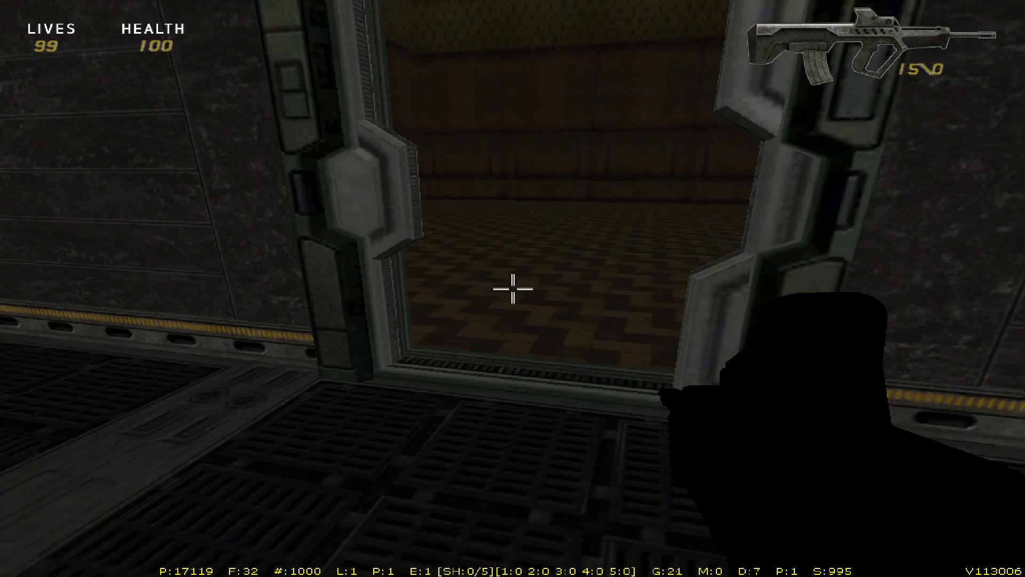
key(w)
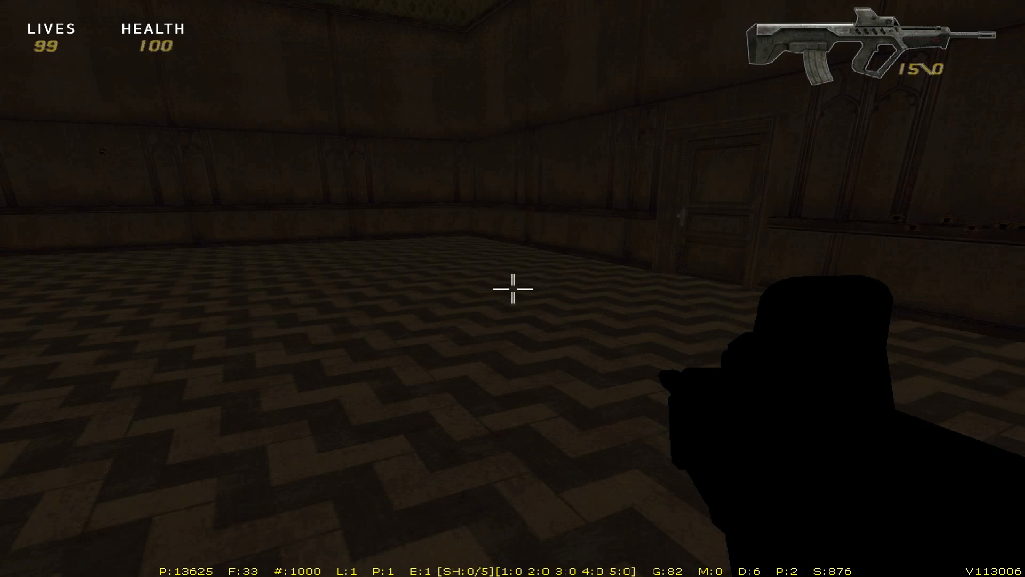
click(512, 291)
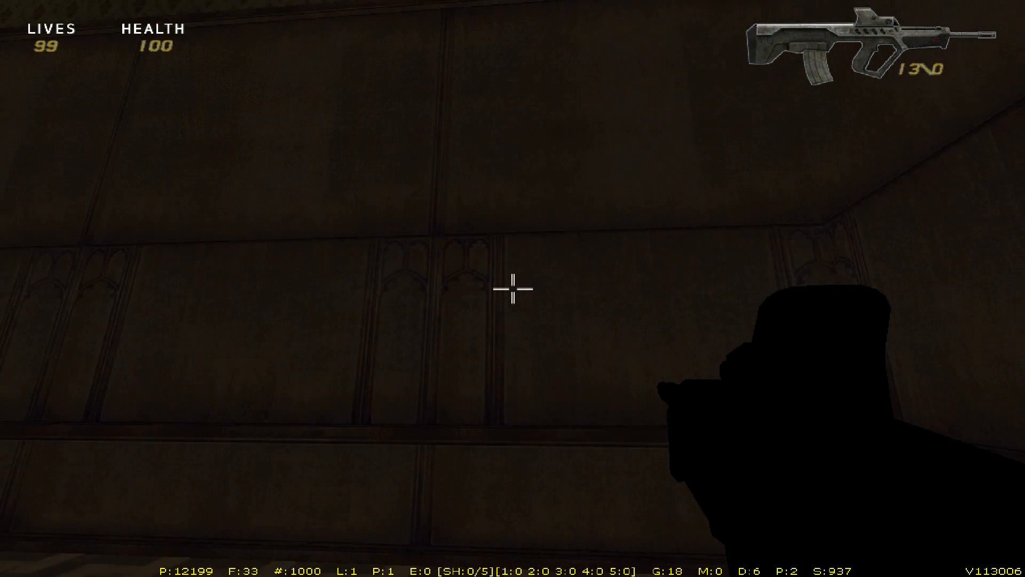
mouse_move(513, 288)
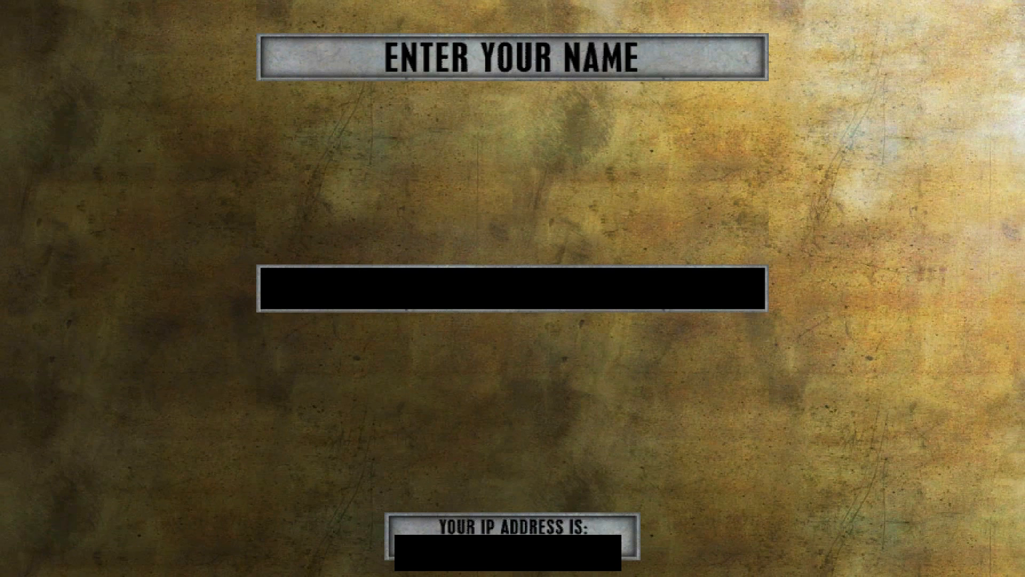
- Enter the player name 'Blender' to reach the host/join game menu
text(Blender)
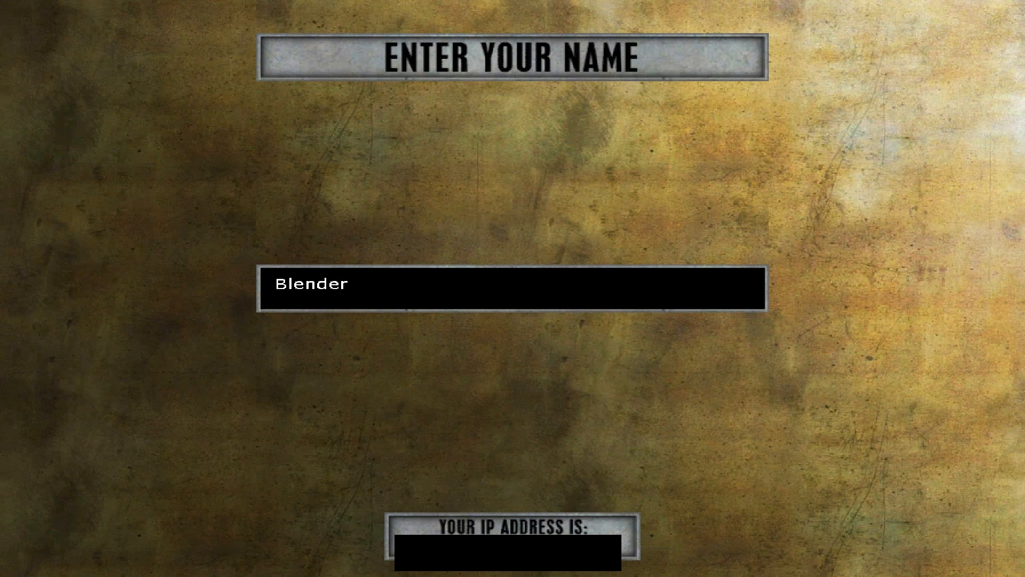
text(TUT)
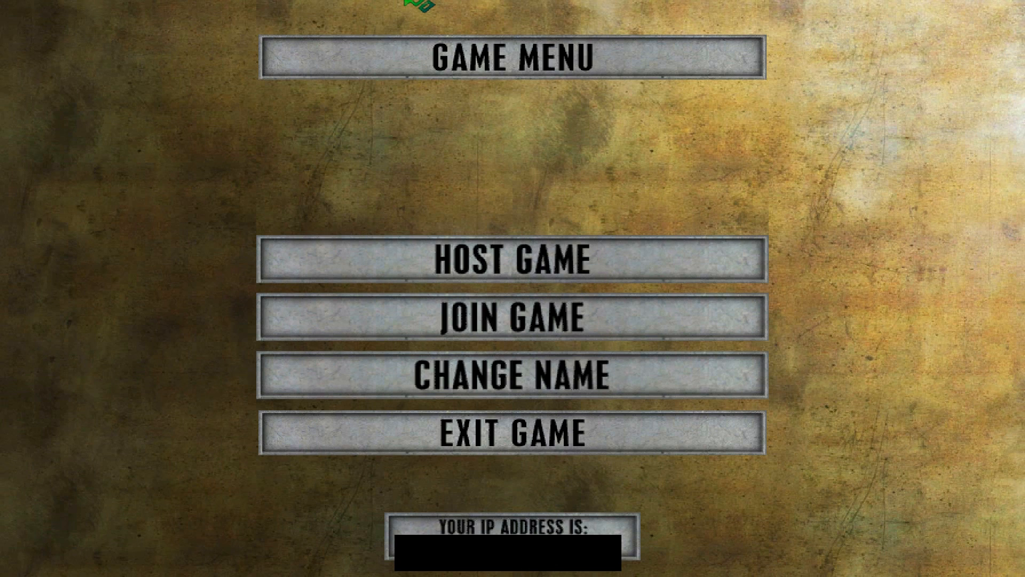
mouse_move(481, 281)
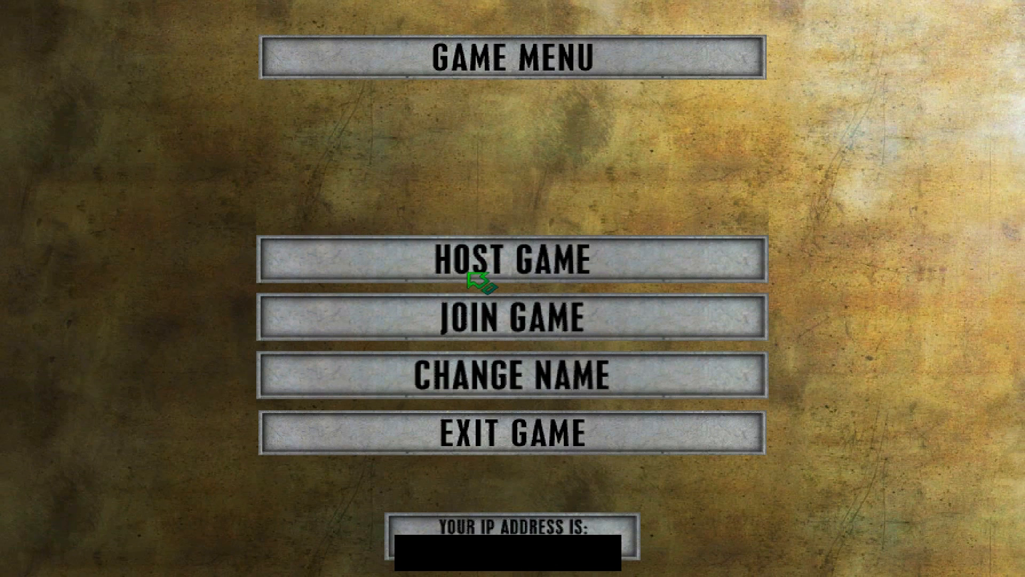
mouse_move(481, 271)
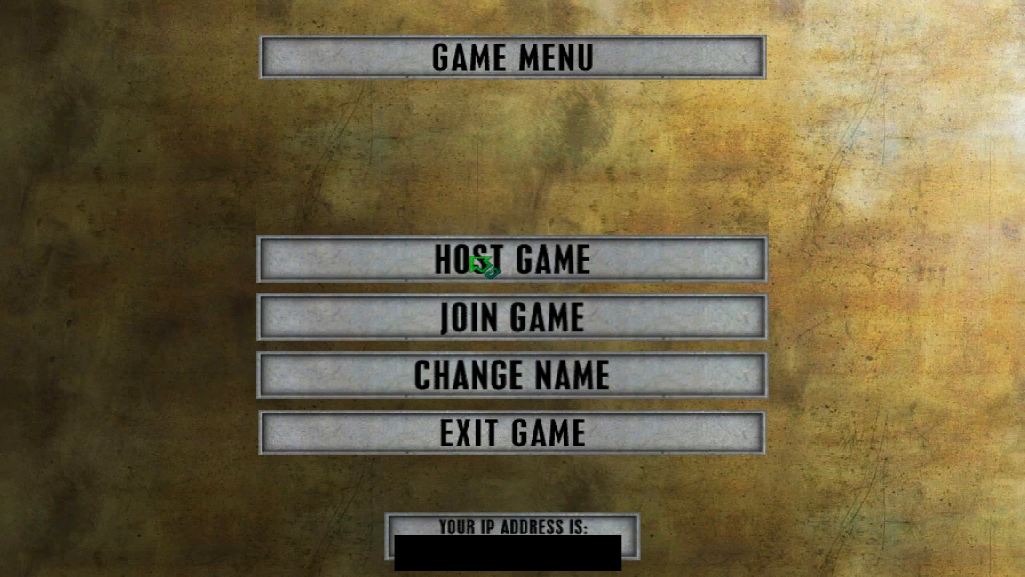
mouse_move(629, 255)
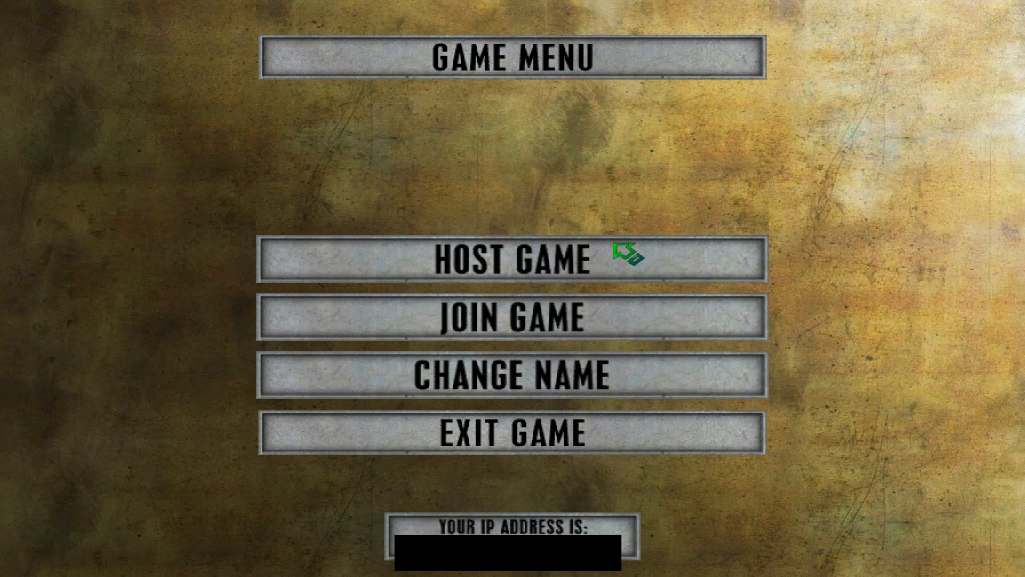
mouse_move(595, 317)
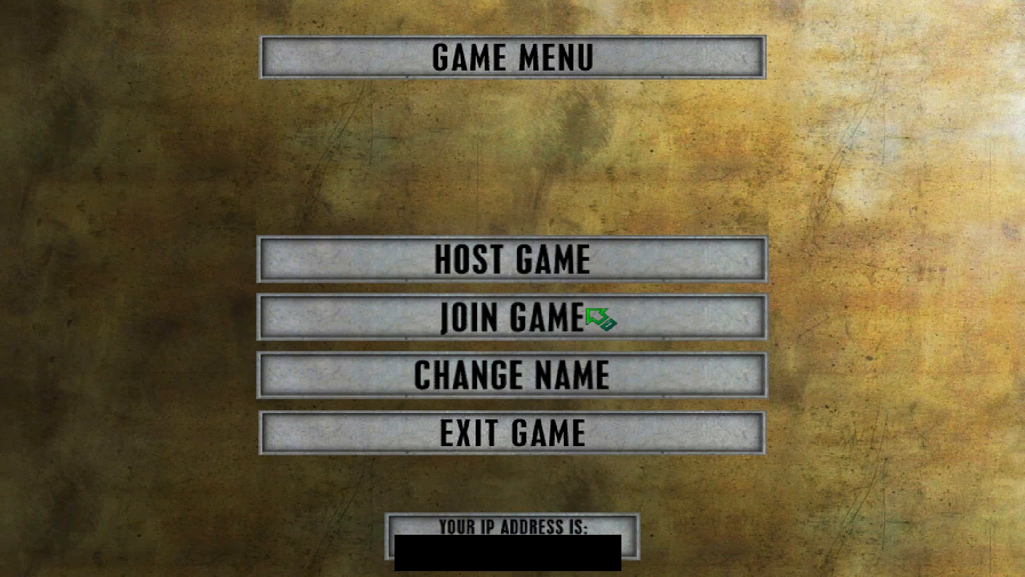
mouse_move(384, 314)
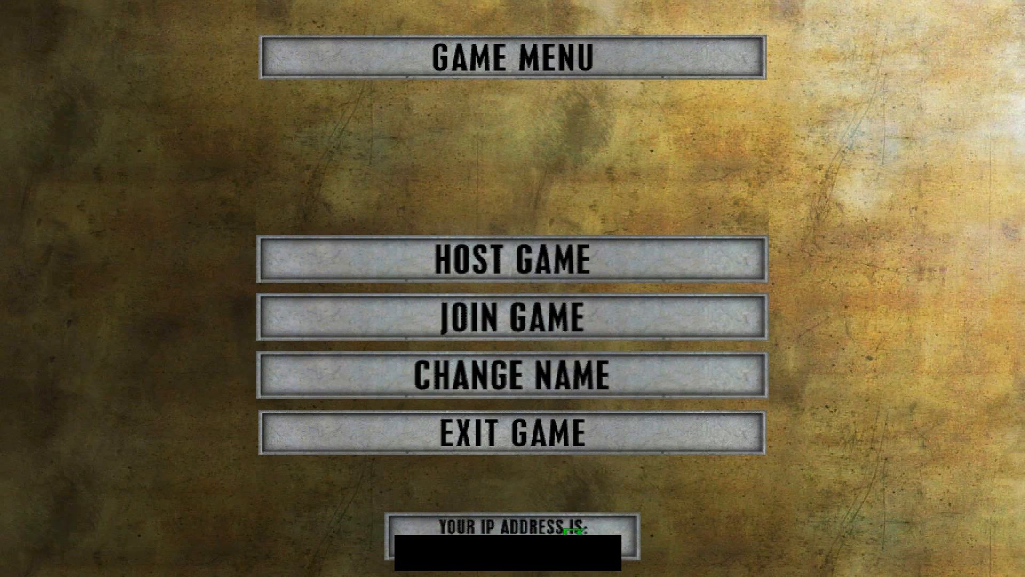
mouse_move(634, 563)
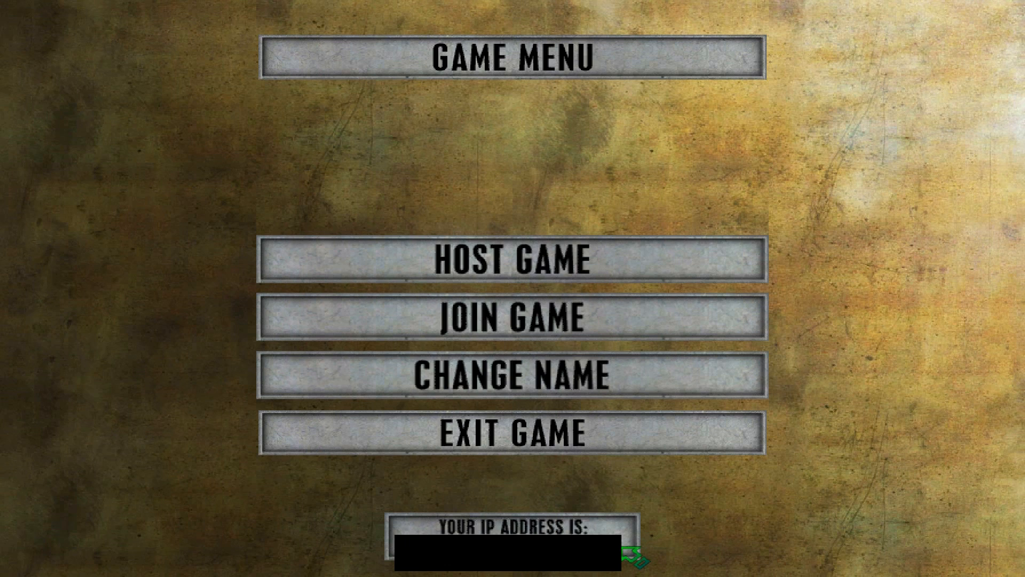
mouse_move(592, 320)
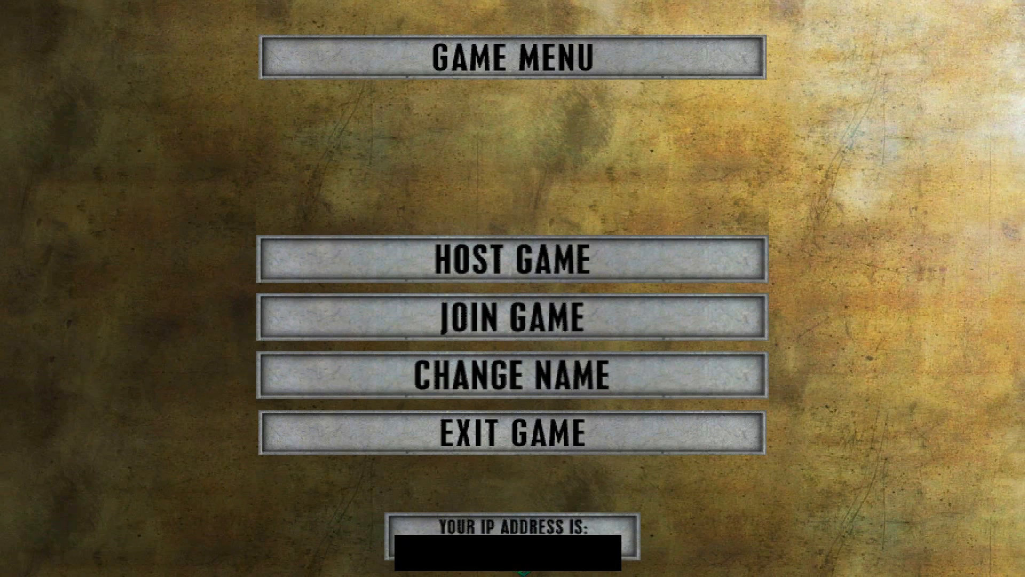
mouse_move(549, 497)
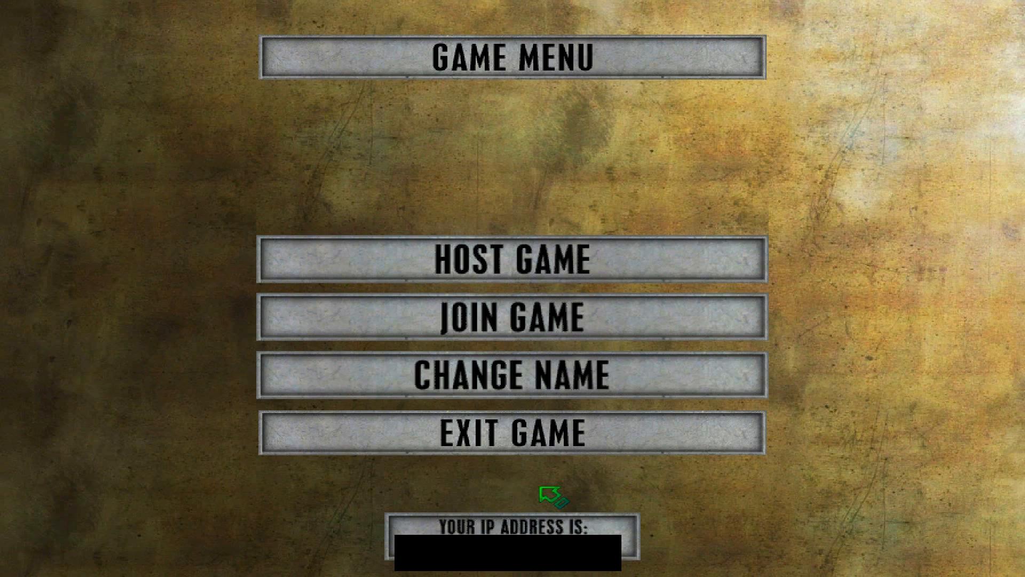
mouse_move(569, 313)
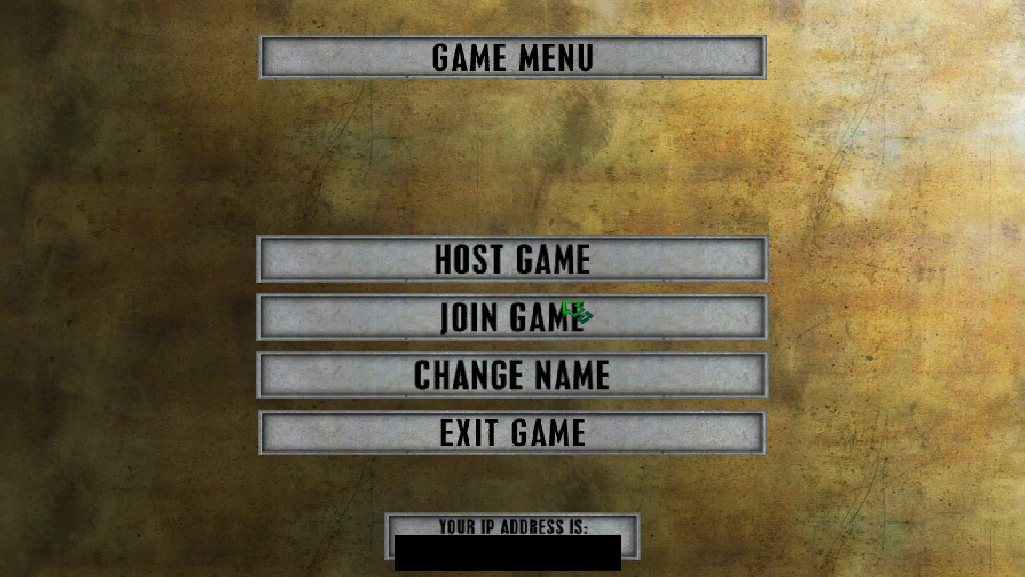
mouse_move(487, 514)
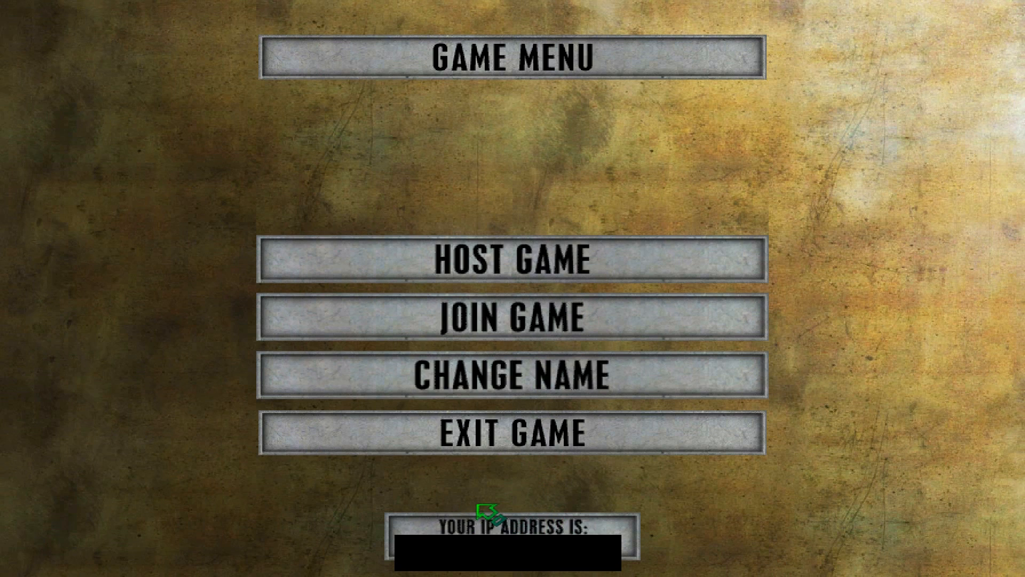
mouse_move(461, 526)
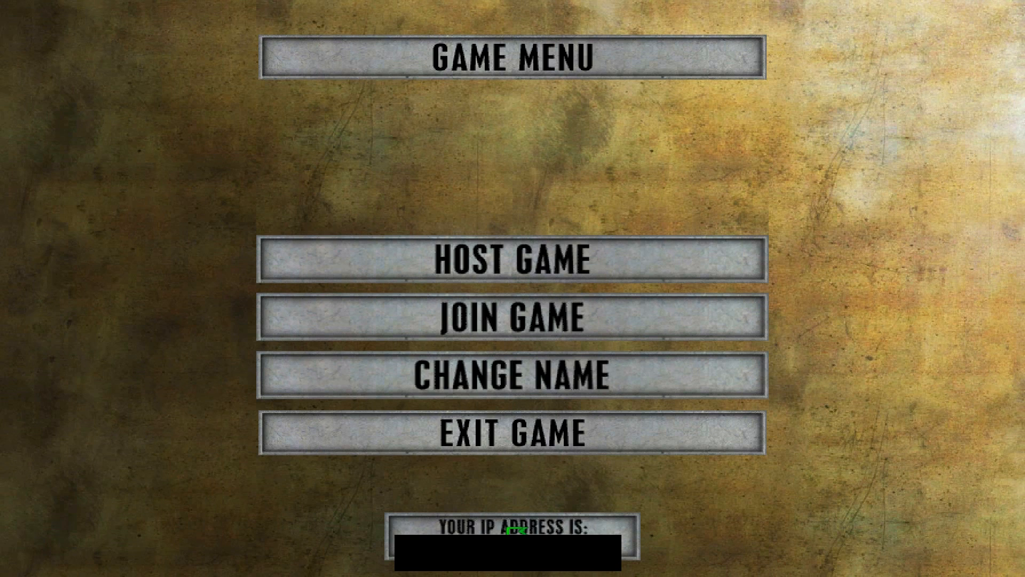
mouse_move(552, 451)
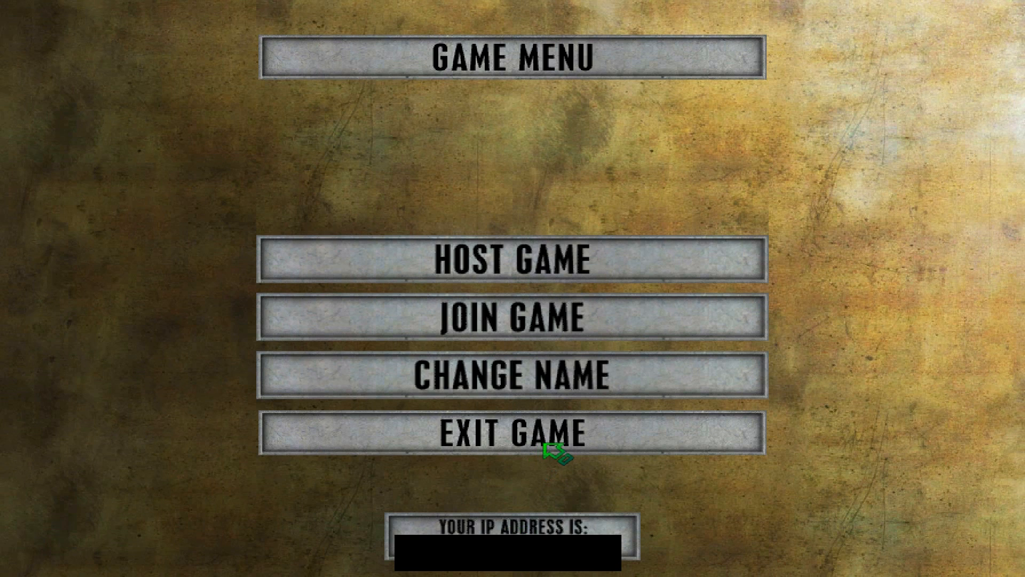